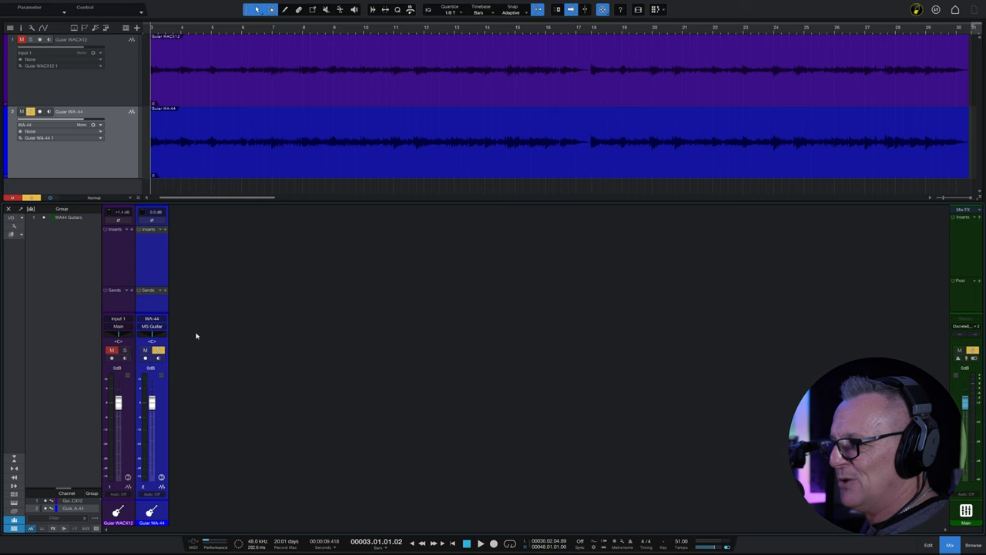
{"action": "mouse_move", "coordinate": [196, 326]}
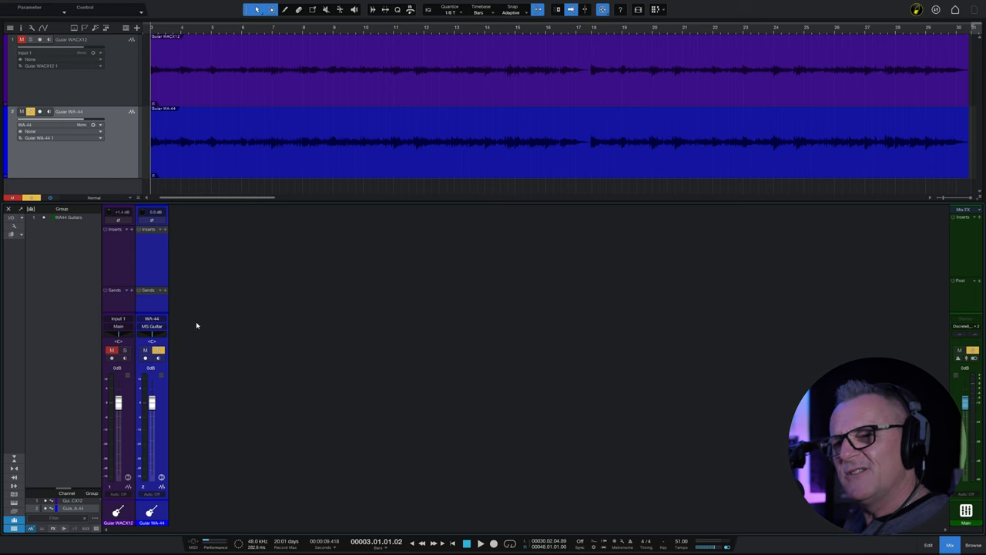